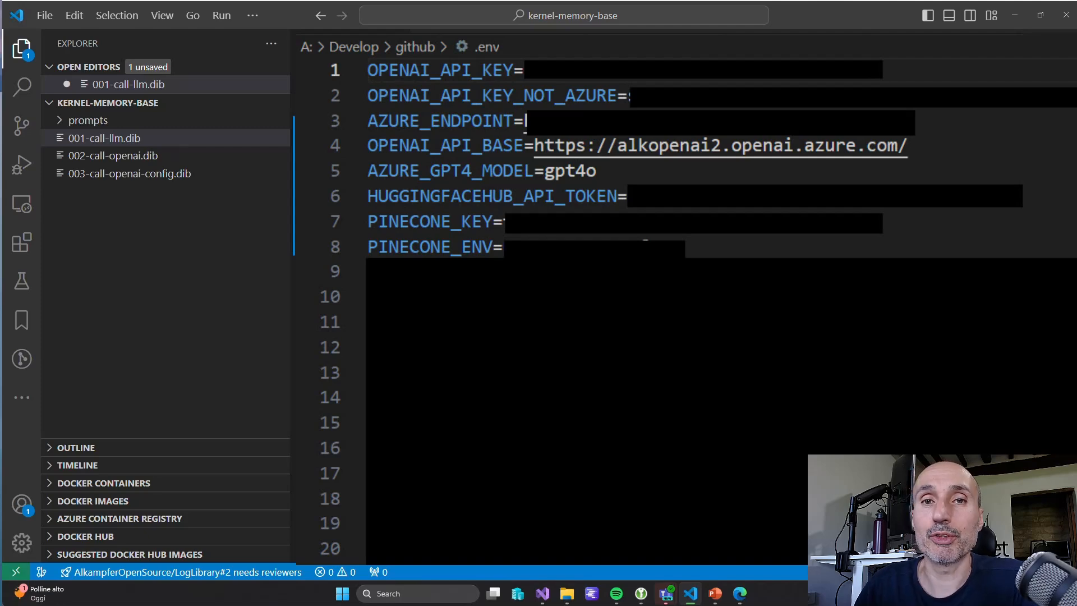
Step: Switch from the .env file back to the 001-call-llm.dib notebook
{"action": "left_click", "coordinate": [104, 138]}
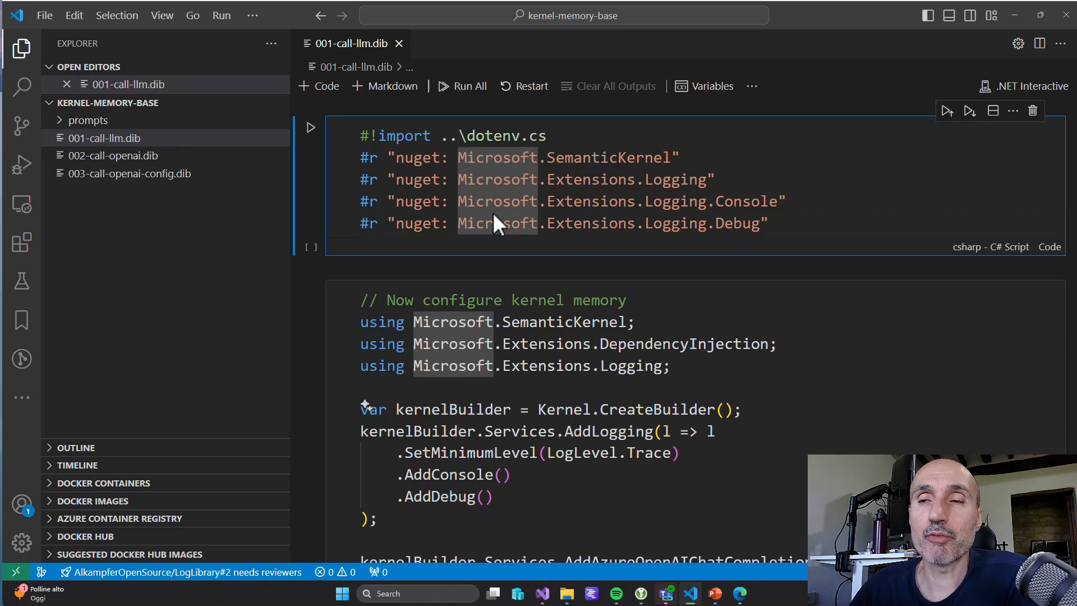
{"action": "mouse_move", "coordinate": [429, 193]}
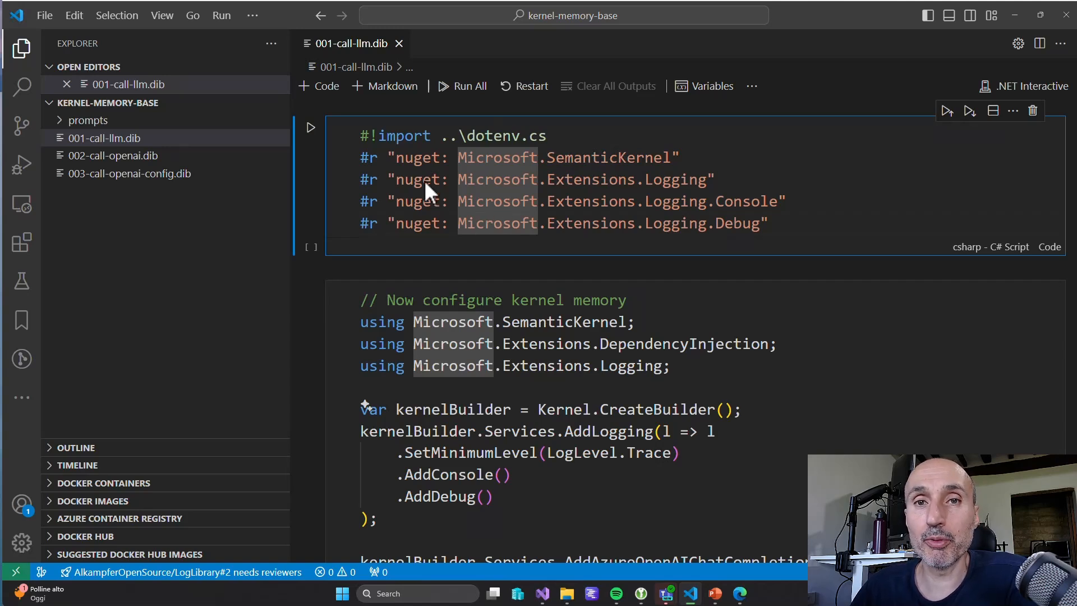
{"action": "mouse_move", "coordinate": [133, 144]}
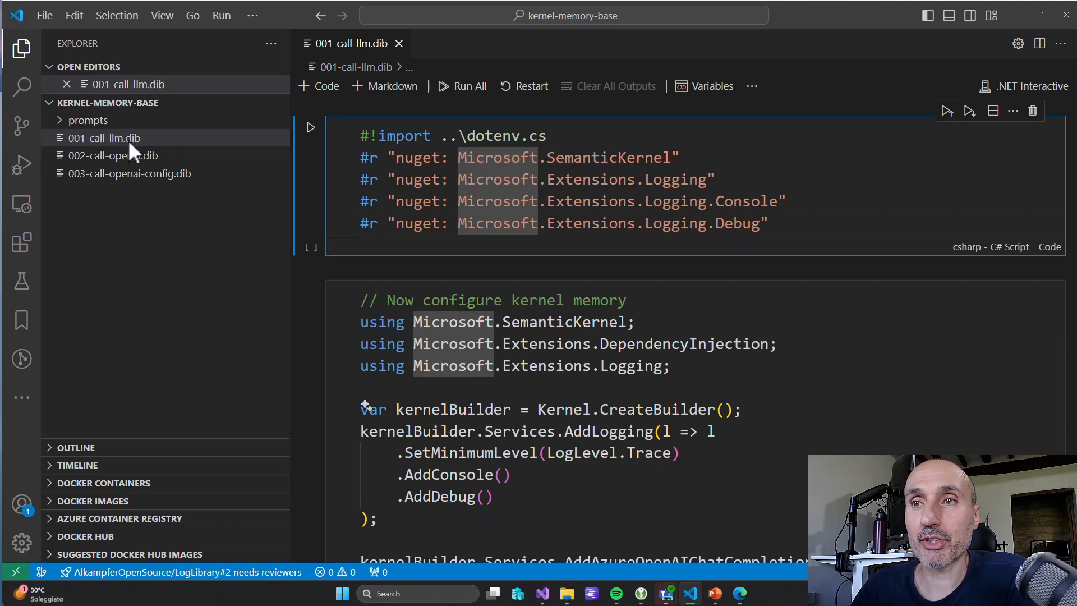
{"action": "mouse_move", "coordinate": [149, 151]}
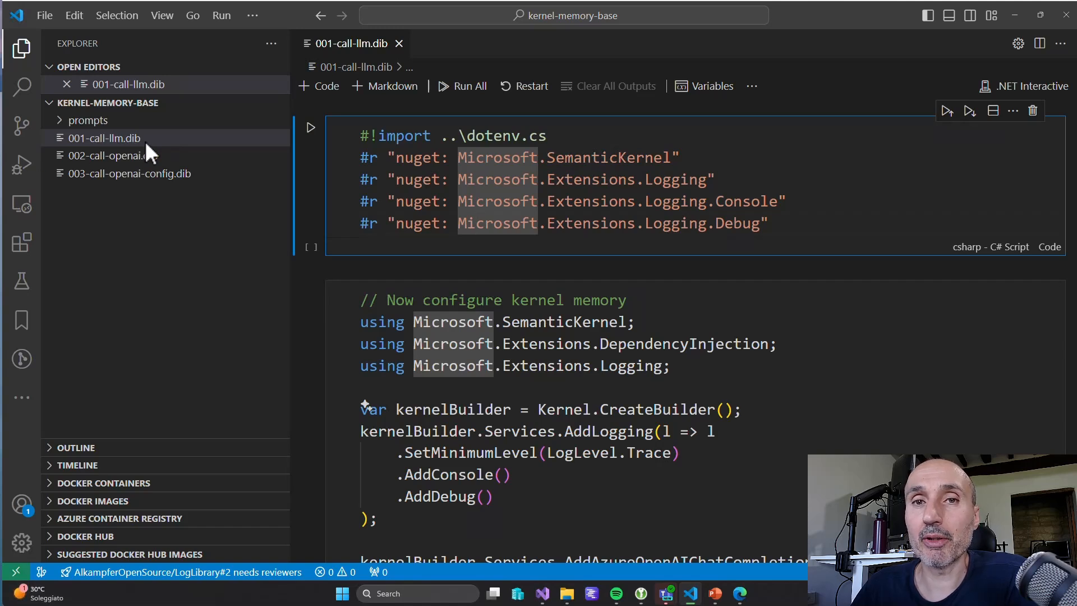
{"action": "mouse_move", "coordinate": [216, 163]}
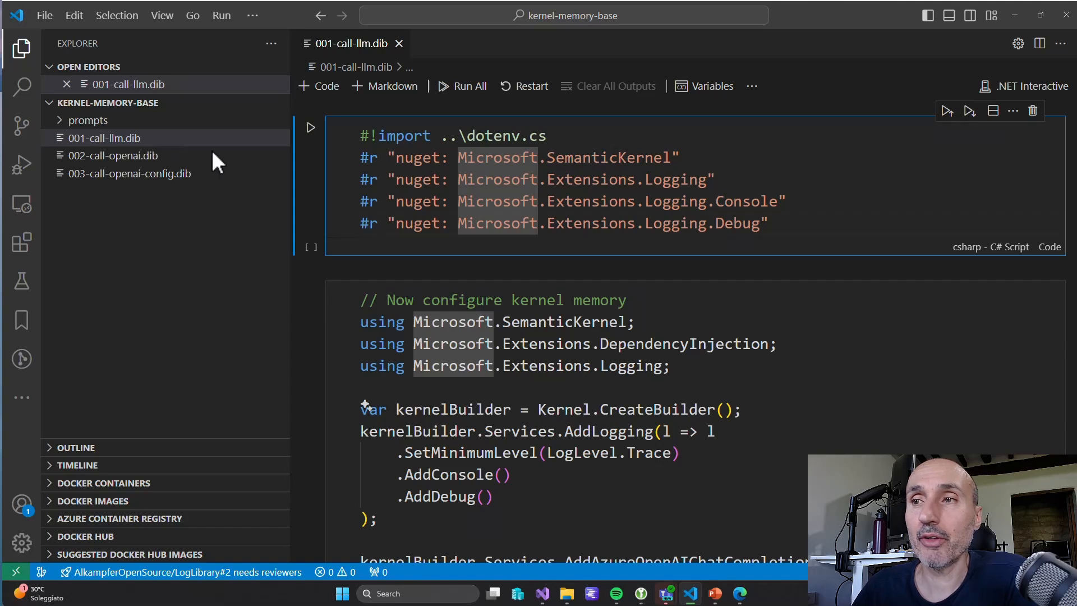
{"action": "mouse_move", "coordinate": [412, 432]}
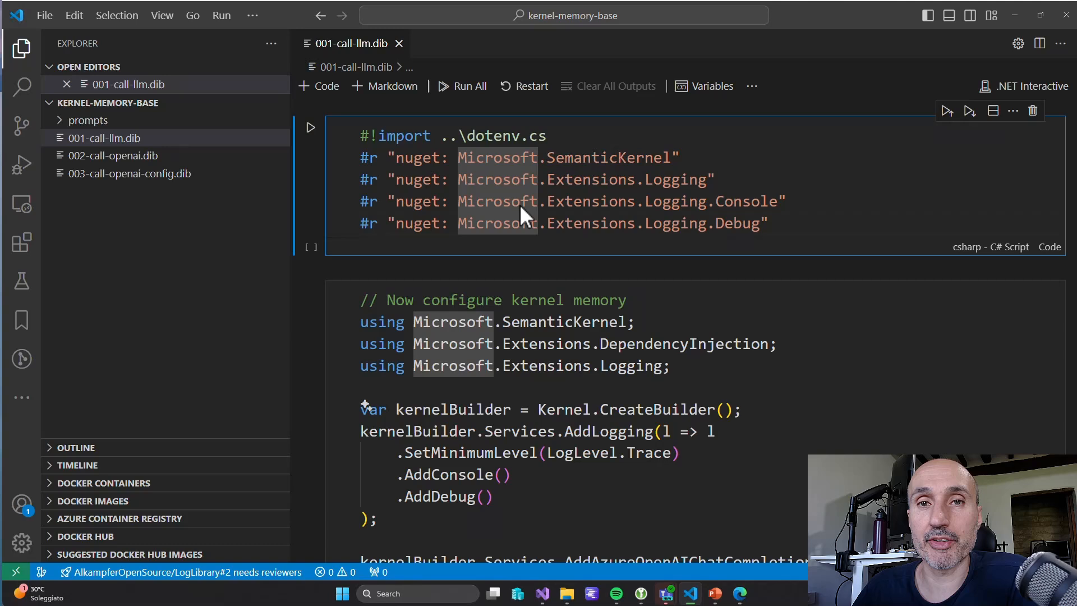
Step: Run the #r nuget cell installing Semantic Kernel 1.16.1 and Logging 8.0.0 packages
{"action": "left_click", "coordinate": [309, 128]}
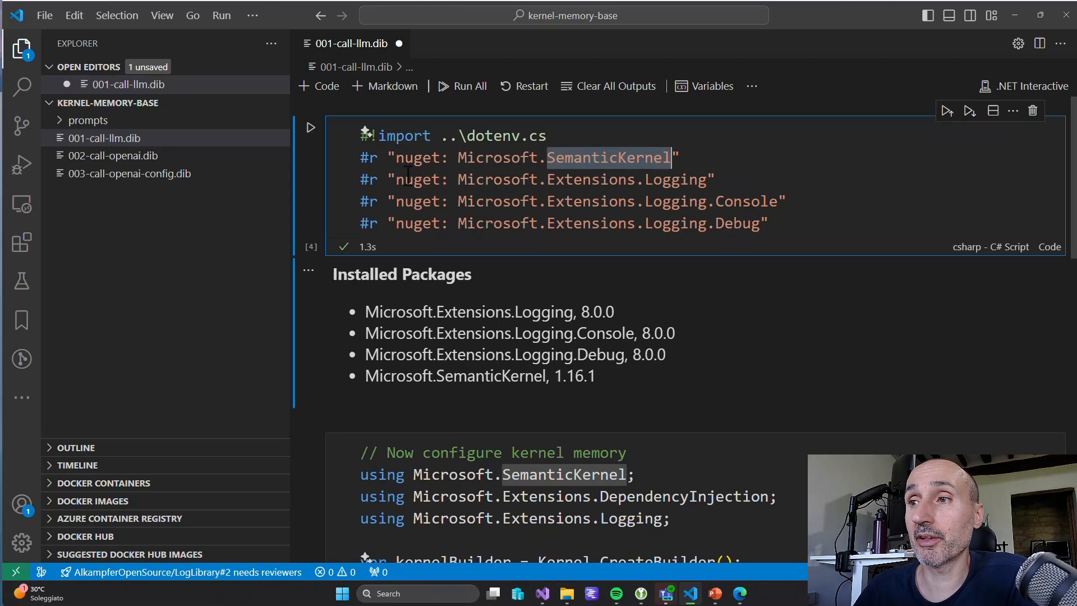
{"action": "mouse_move", "coordinate": [628, 233]}
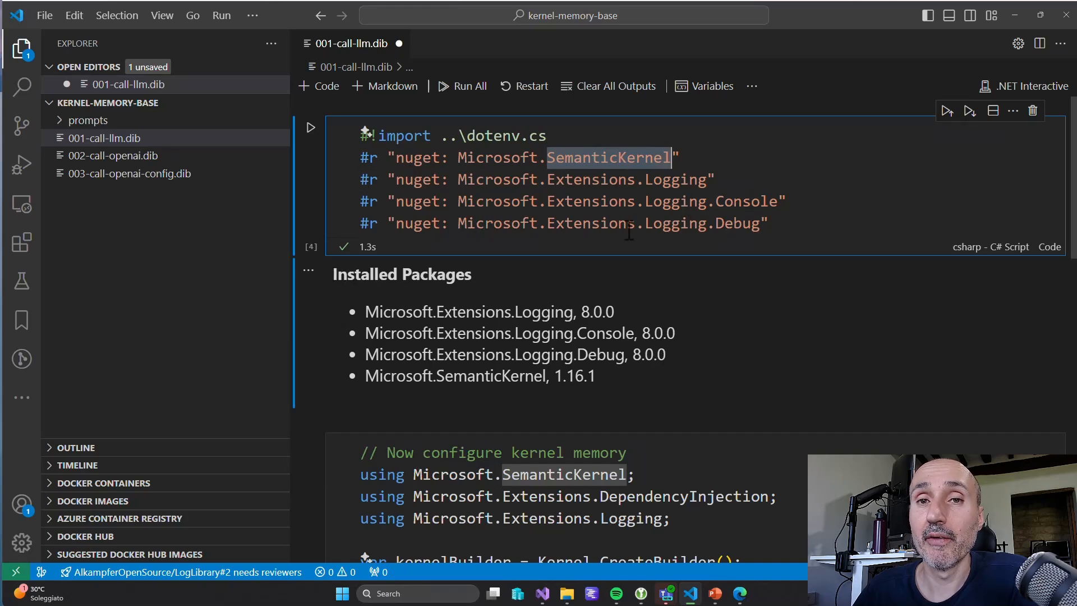
{"action": "scroll", "scroll_direction": "down", "scroll_amount": 3}
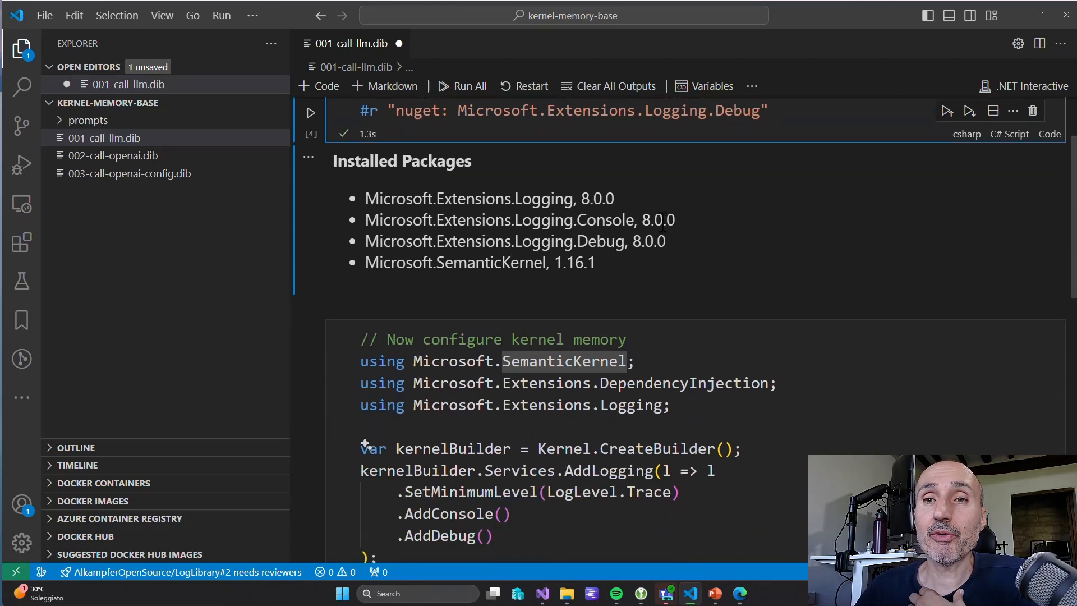
{"action": "scroll", "scroll_direction": "down", "scroll_amount": 3}
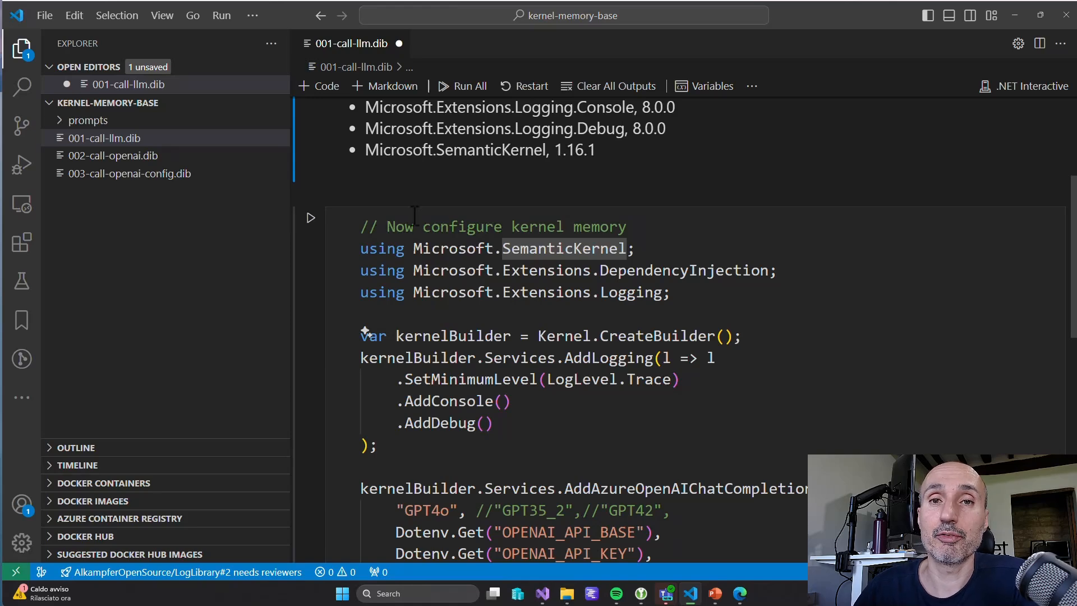
{"action": "scroll", "scroll_direction": "down", "scroll_amount": 3}
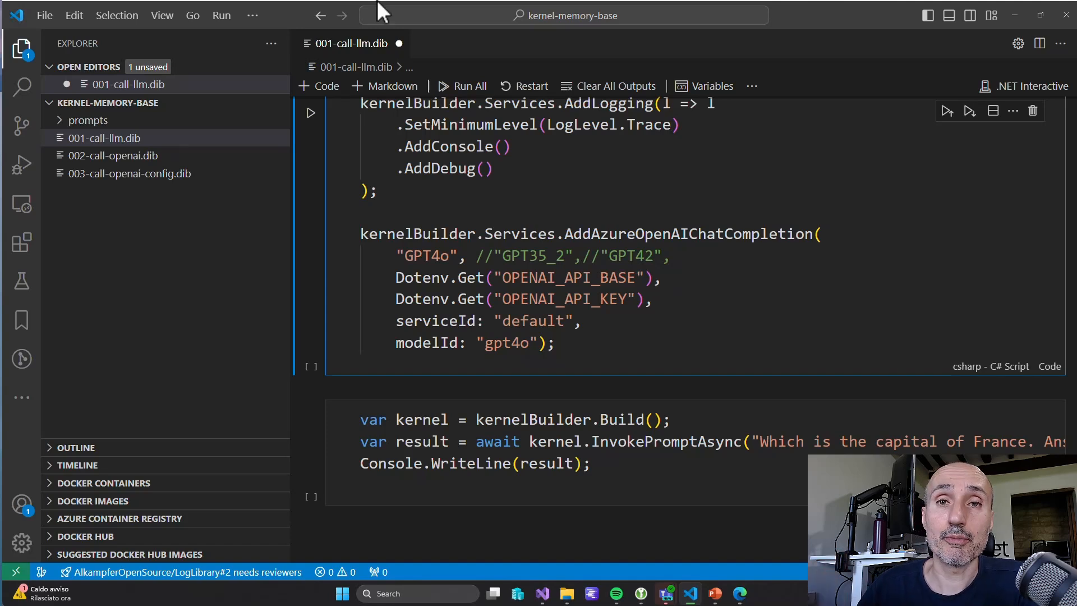
Step: Run the kernelBuilder cell adding trace logging and the GPT4o Azure OpenAI chat service
{"action": "left_click", "coordinate": [309, 113]}
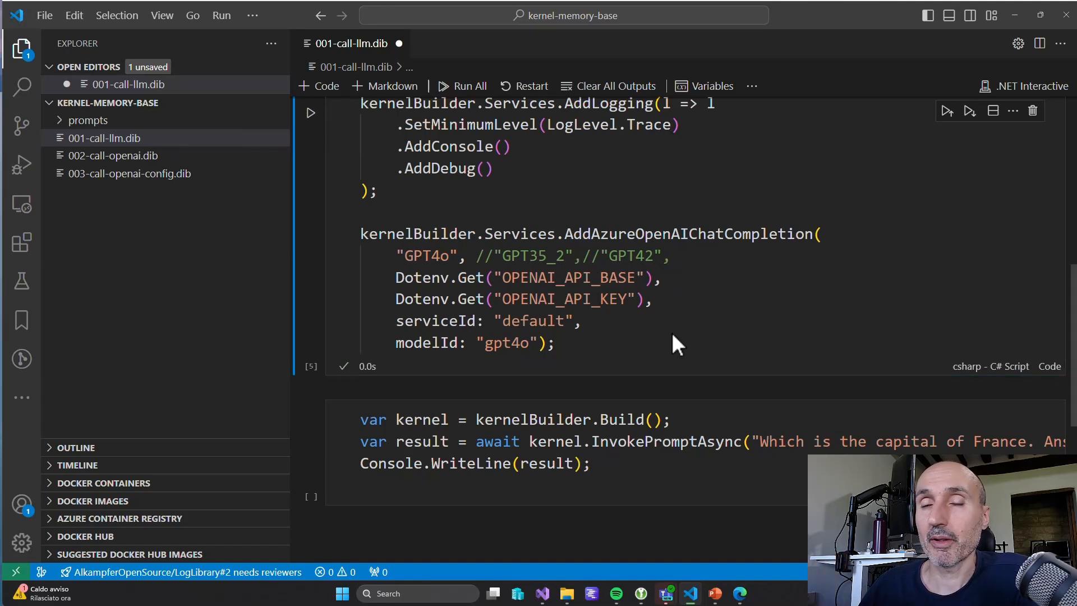
{"action": "mouse_move", "coordinate": [596, 162]}
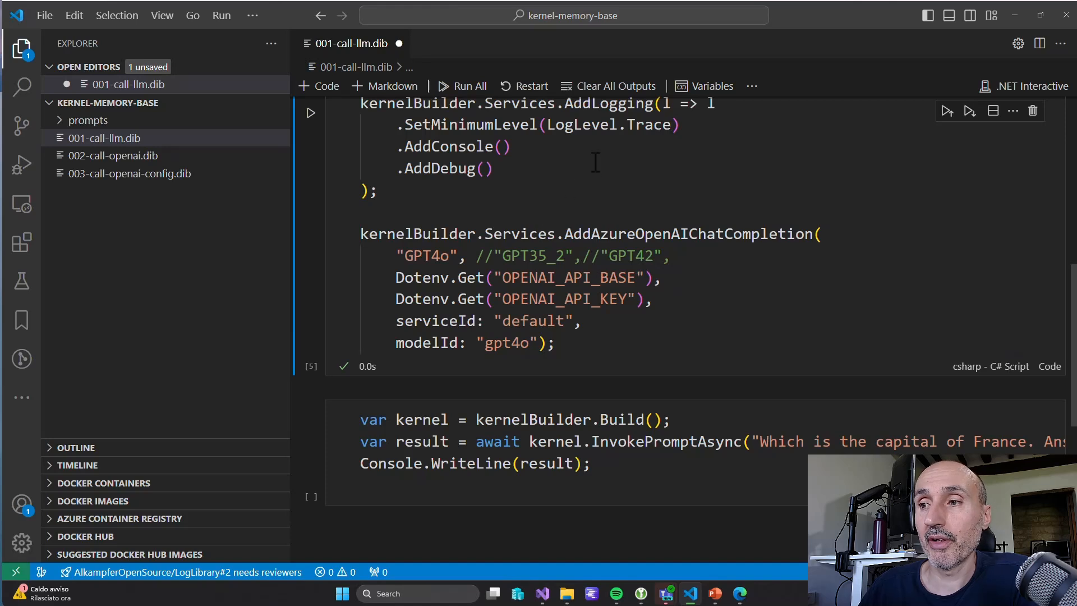
{"action": "scroll", "scroll_direction": "down", "scroll_amount": 3}
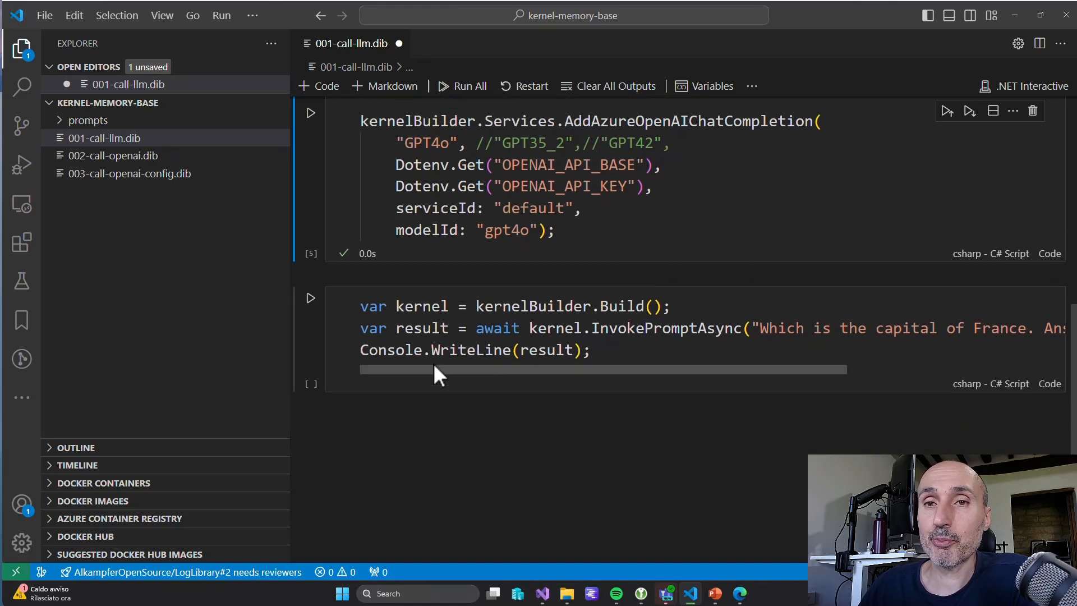
{"action": "mouse_move", "coordinate": [600, 296]}
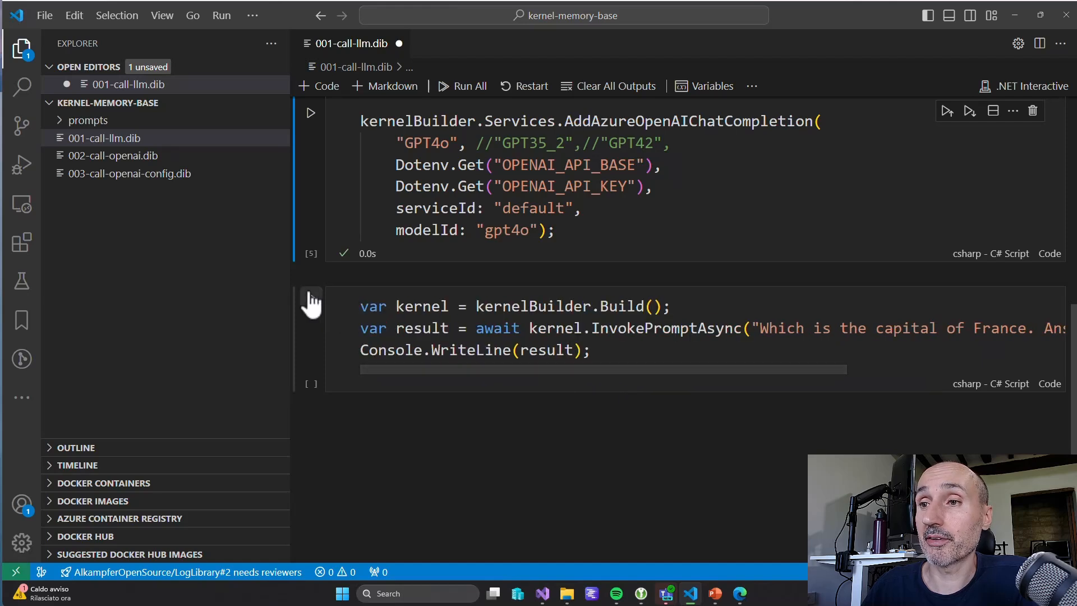
Step: Run the InvokePromptAsync capital-of-France cell and review its trace logs and pirate answer
{"action": "left_click", "coordinate": [309, 297]}
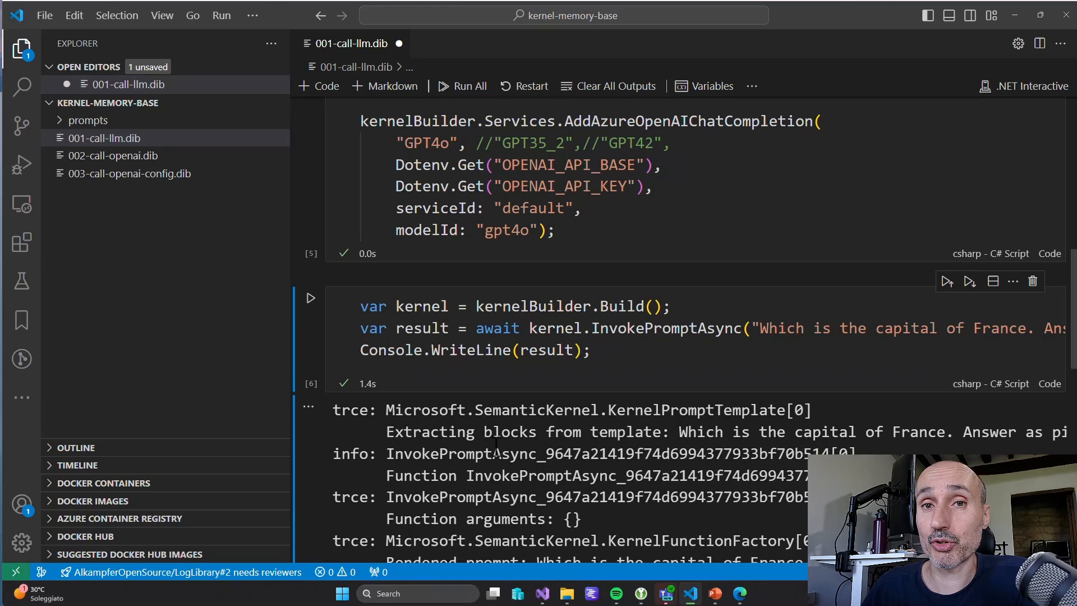
{"action": "scroll", "scroll_direction": "up", "scroll_amount": 3}
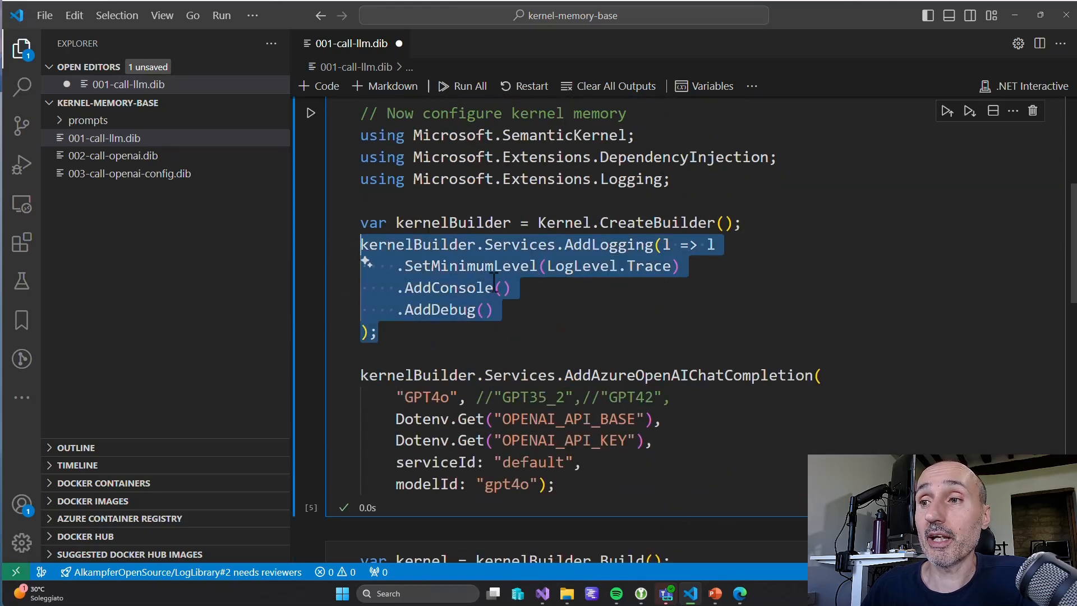
{"action": "scroll", "scroll_direction": "down", "scroll_amount": 3}
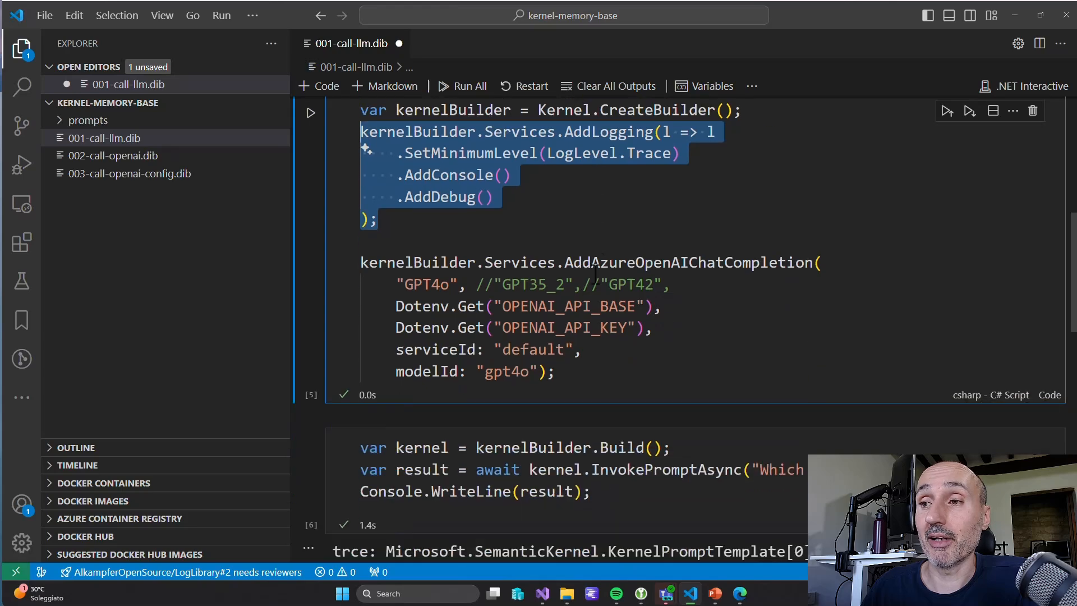
{"action": "scroll", "scroll_direction": "down", "scroll_amount": 3}
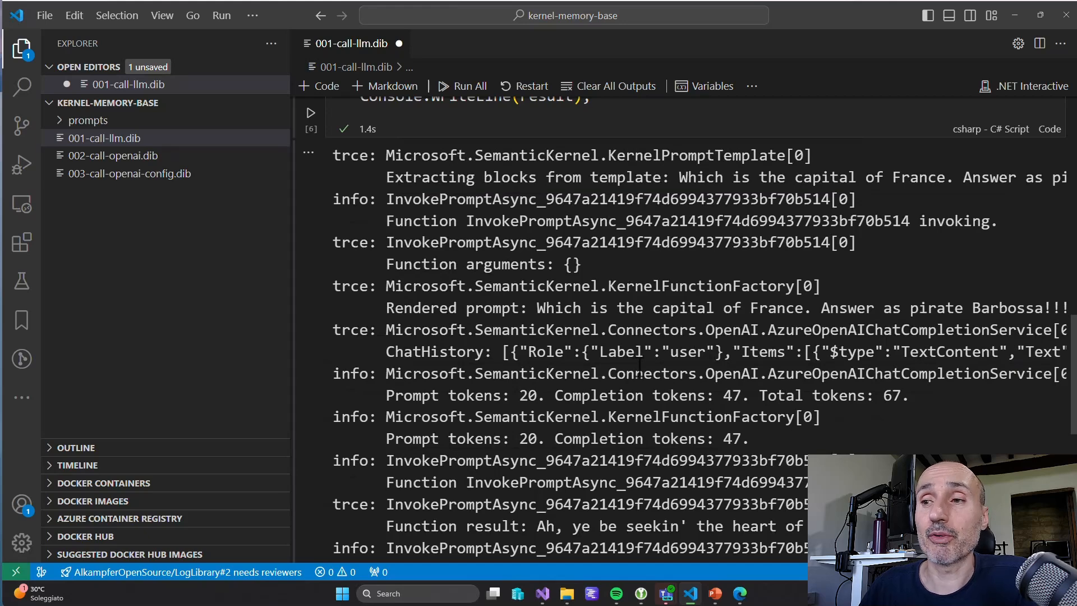
{"action": "scroll", "scroll_direction": "down", "scroll_amount": 3}
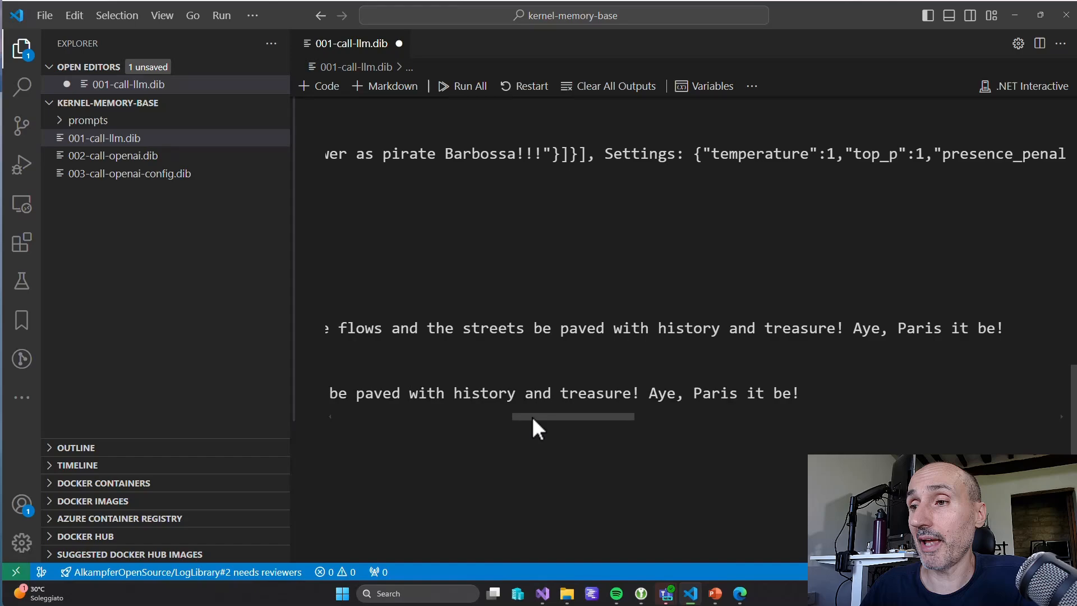
{"action": "scroll", "scroll_direction": "up", "scroll_amount": 3}
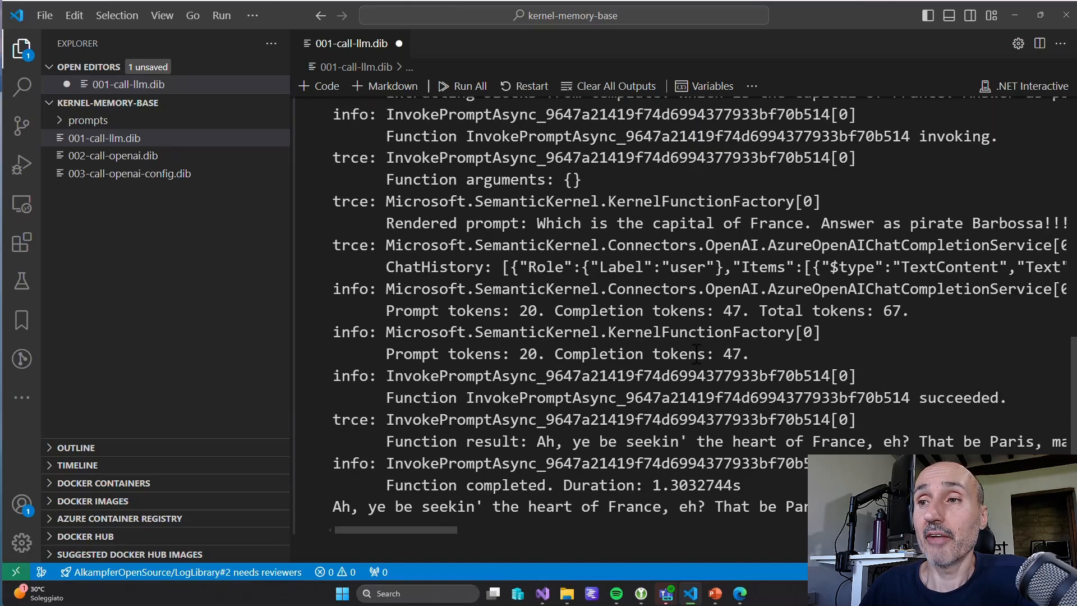
{"action": "scroll", "scroll_direction": "up", "scroll_amount": 3}
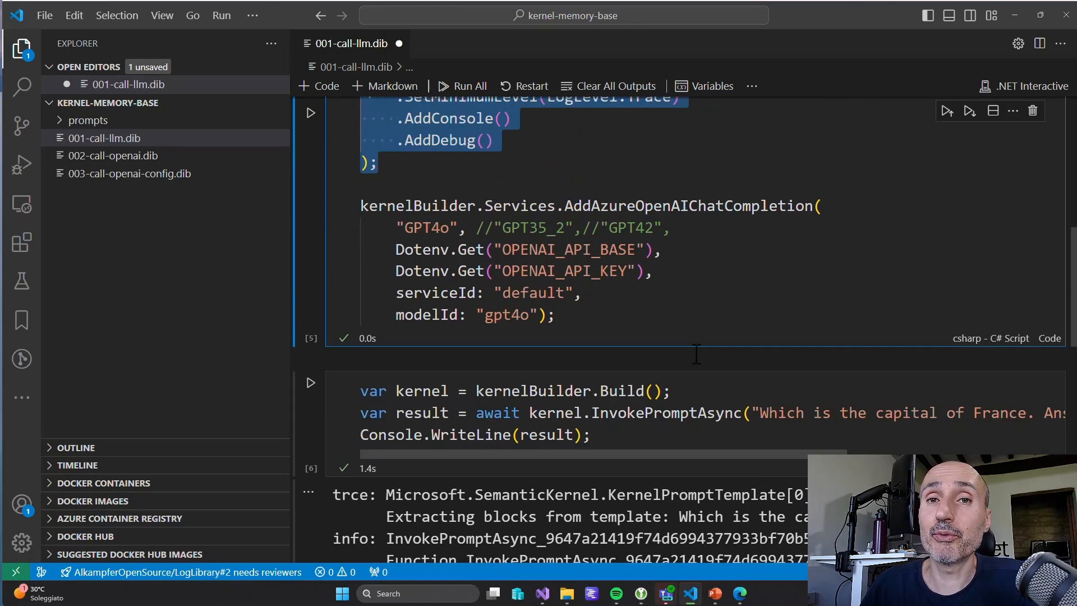